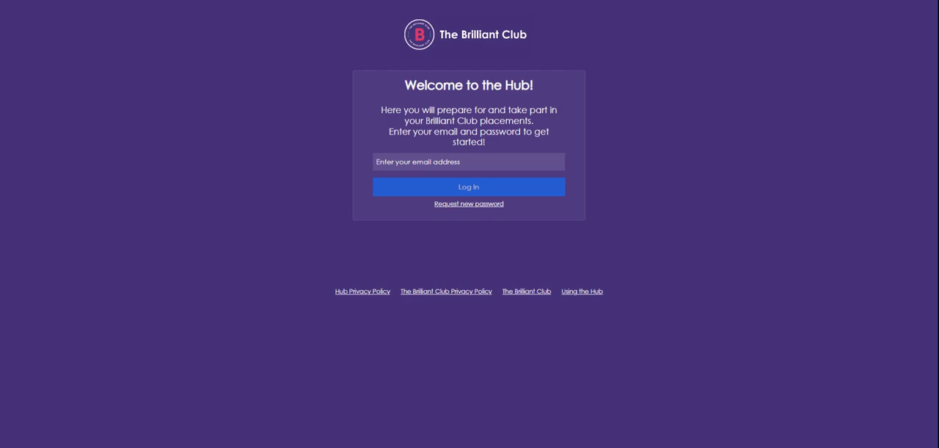
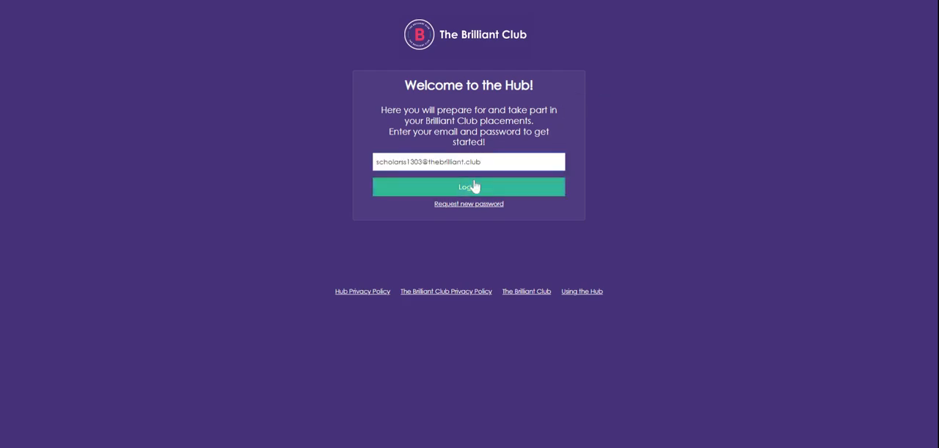
{"action": "left_click", "coordinate": [468, 185]}
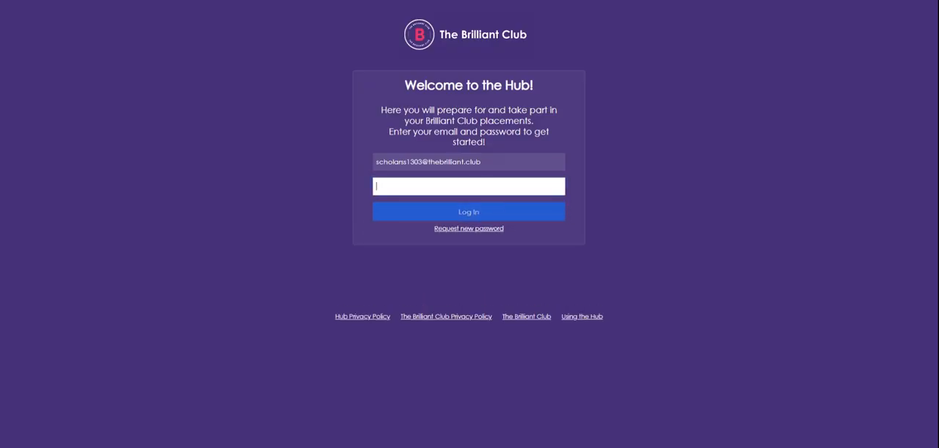
{"action": "type", "text": "password"}
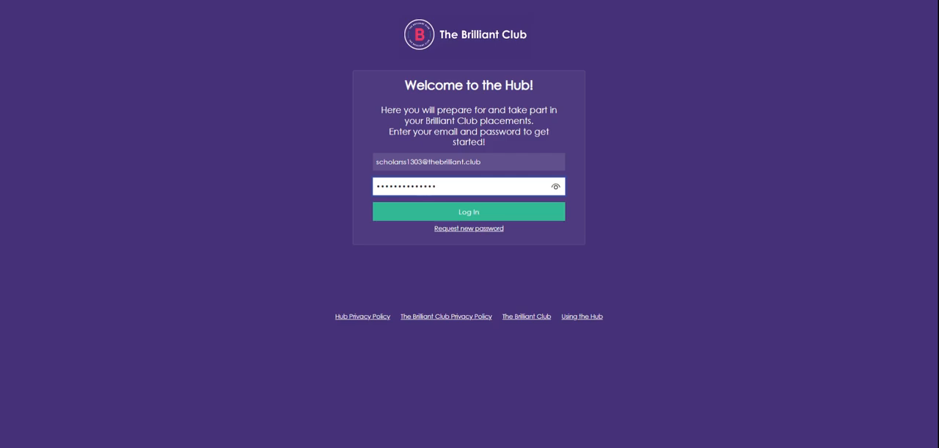
{"action": "left_click", "coordinate": [470, 212]}
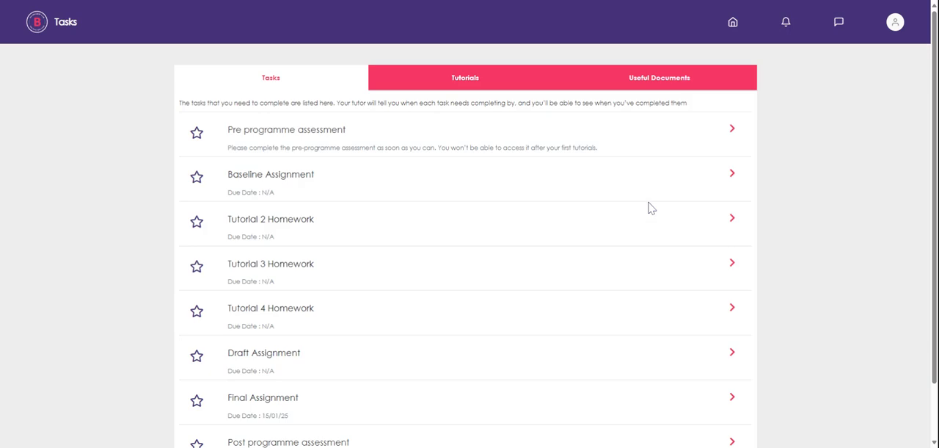
{"action": "mouse_move", "coordinate": [651, 208]}
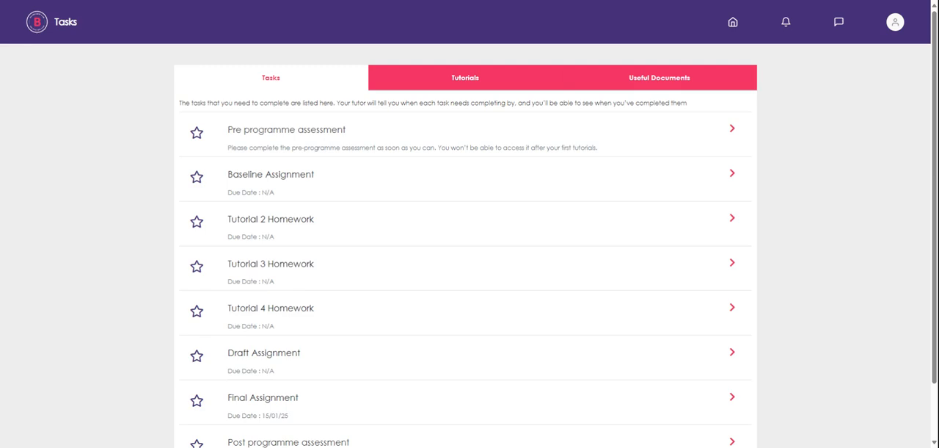
{"action": "mouse_move", "coordinate": [725, 173]}
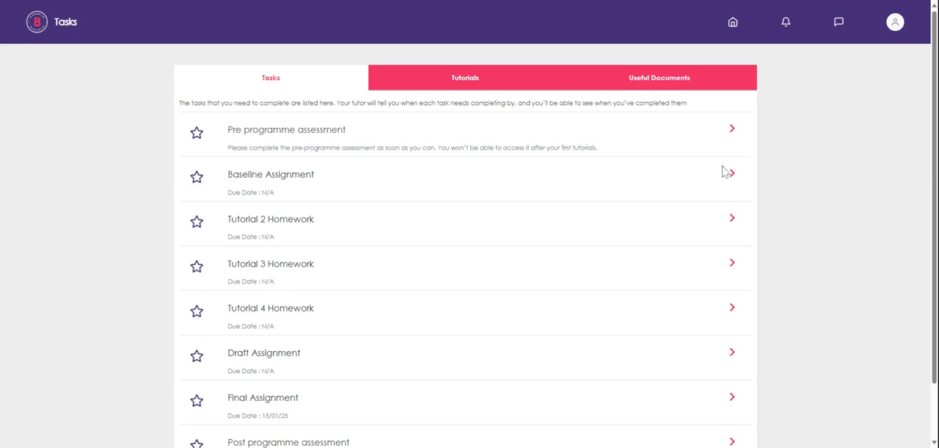
- Reveal the account menu from the profile avatar so Log out is available
{"action": "left_click", "coordinate": [895, 20]}
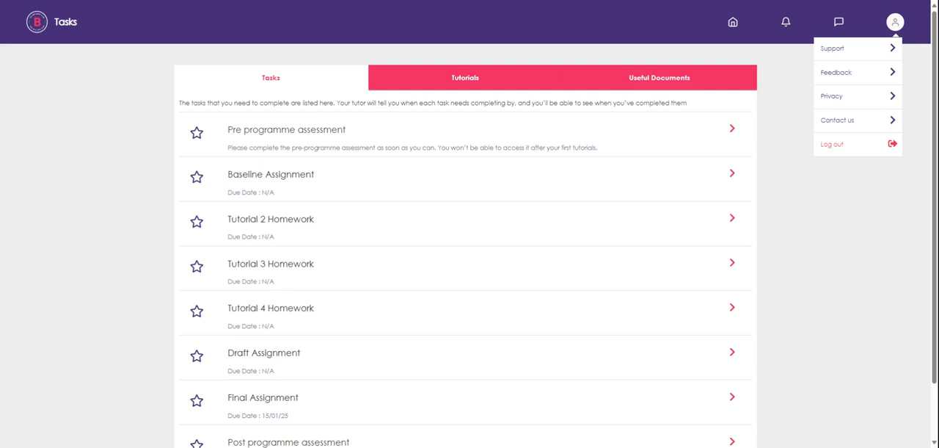
{"action": "mouse_move", "coordinate": [863, 153]}
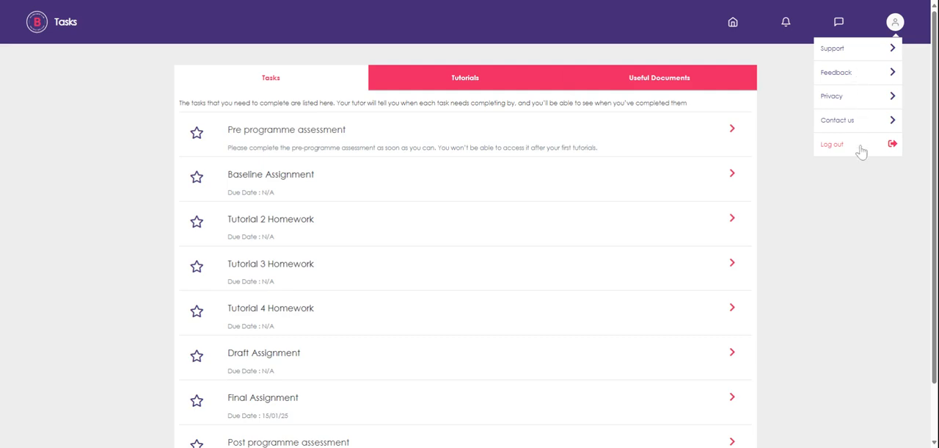